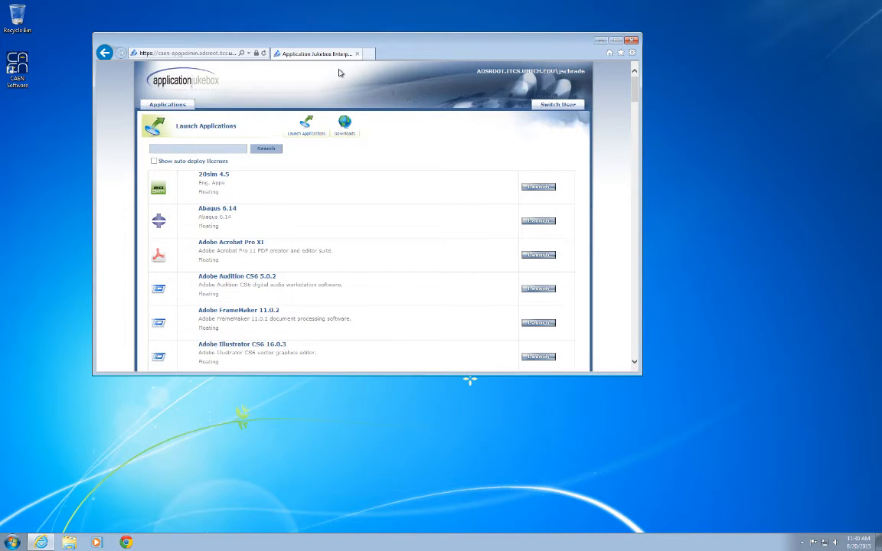
mouse_move(321, 53)
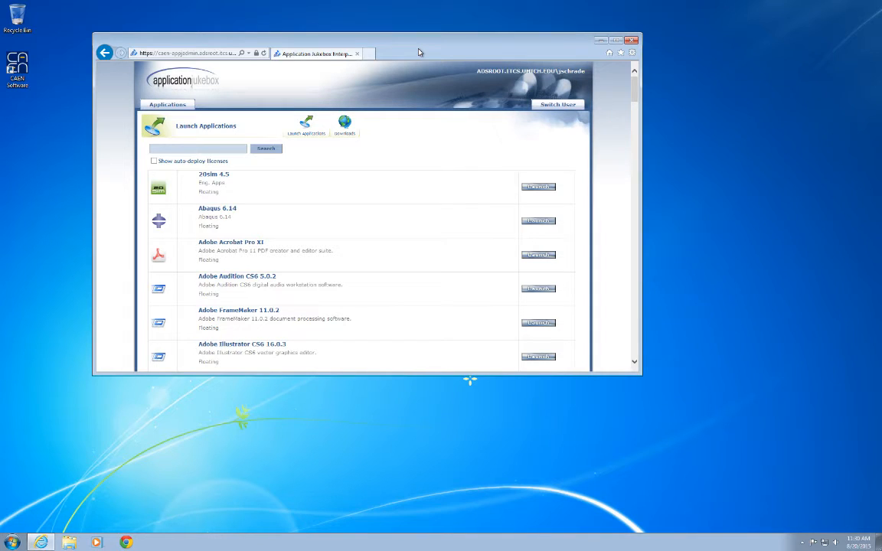
mouse_move(477, 47)
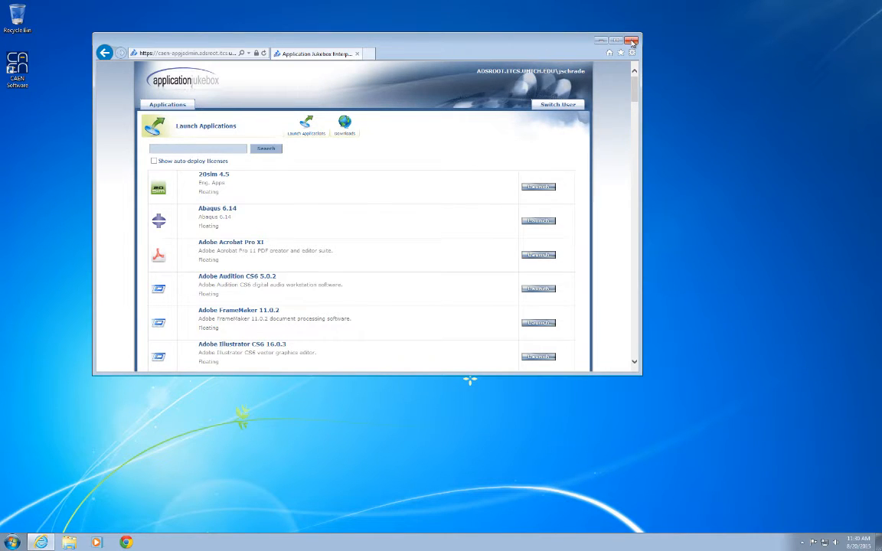
- Launch the CarSim portal from its desktop shortcut and search "carsim" to list only CarSim 9.0.1
click(630, 39)
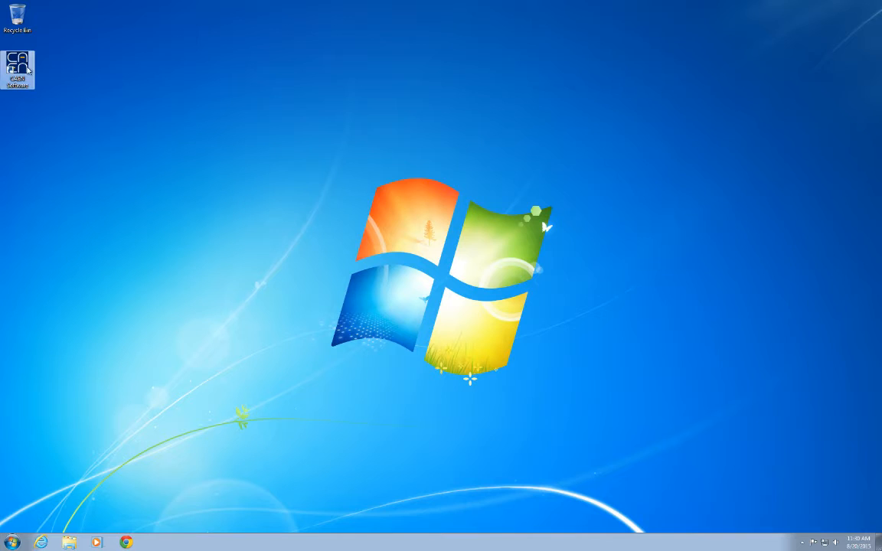
double_click(17, 71)
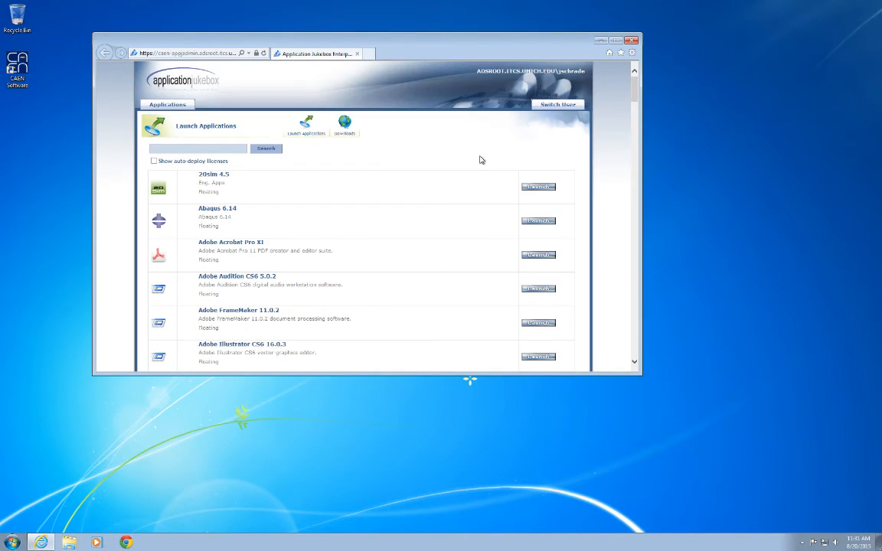
scroll(down, 3)
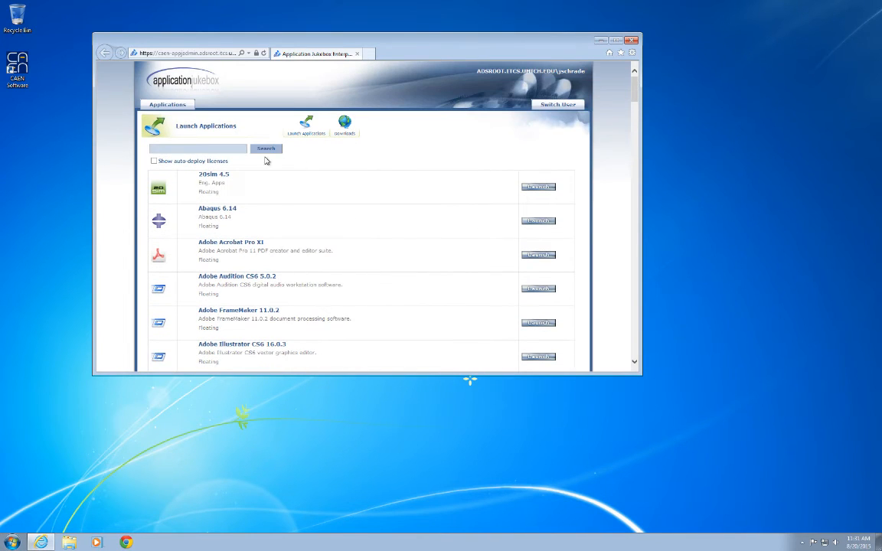
text(carsim)
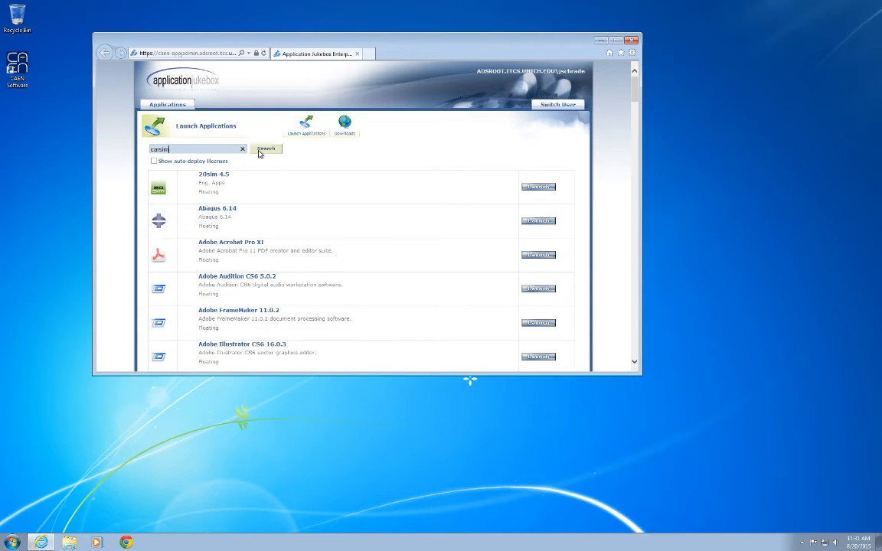
click(267, 148)
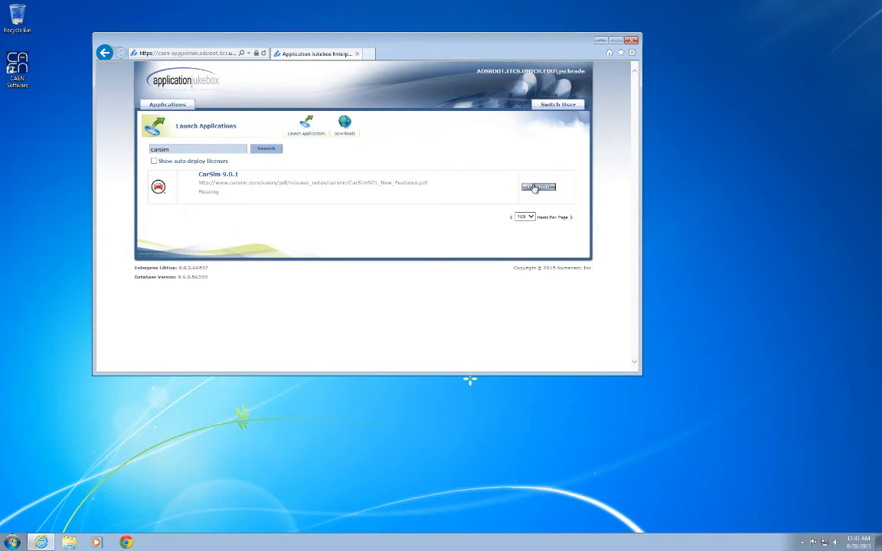
- Launch CarSim 9.0.1 so the Jukebox Player shows it as Ready
click(539, 187)
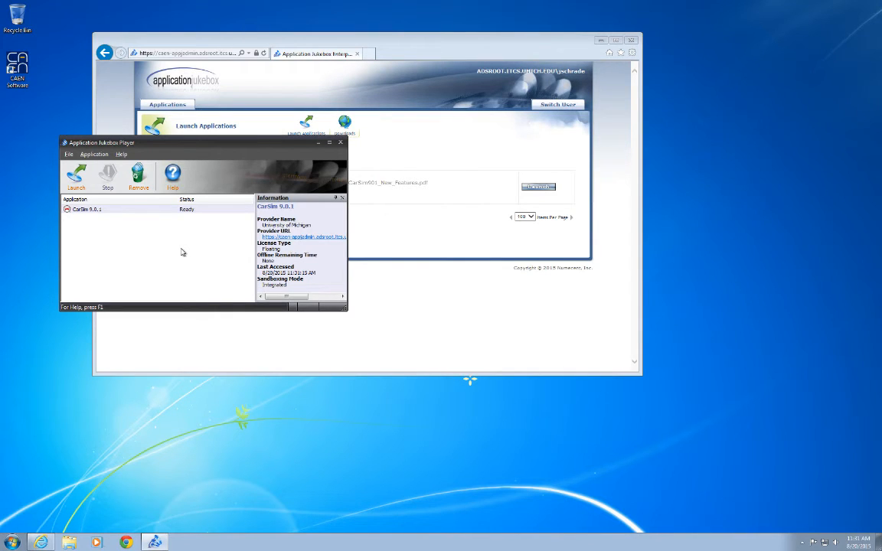
mouse_move(29, 511)
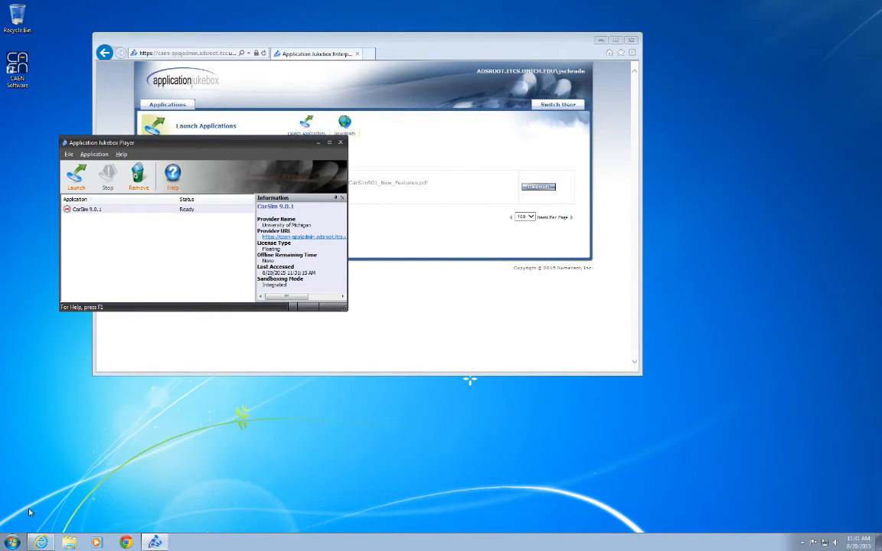
- Expand the CarSim 9.0.1 folder under Start > All Programs to show its shortcuts
click(9, 542)
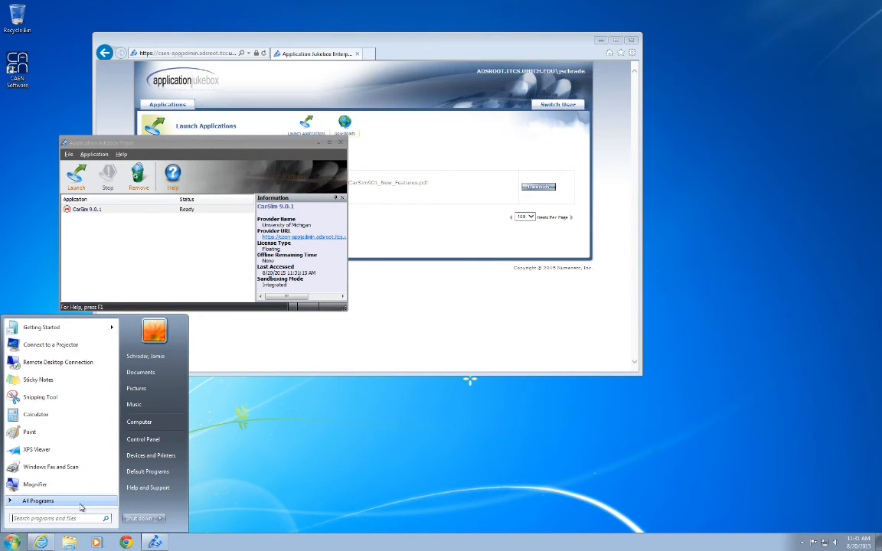
click(38, 501)
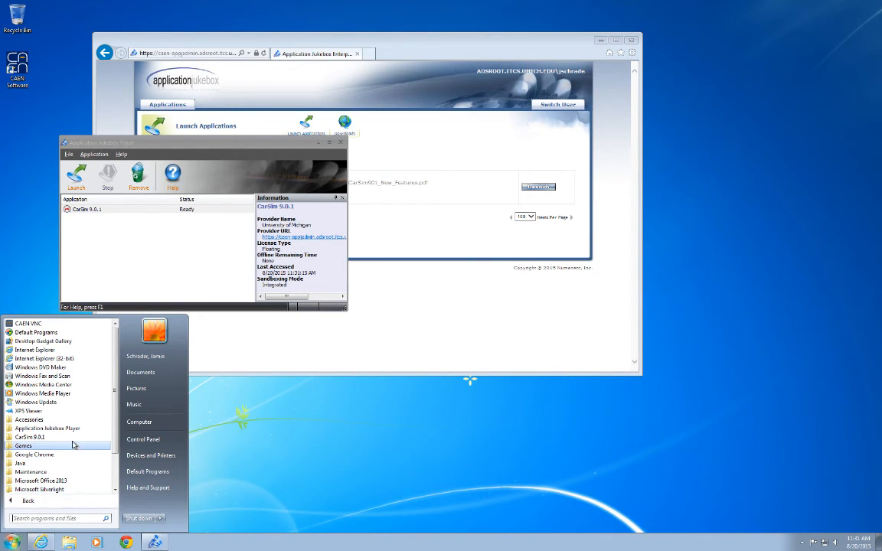
click(30, 438)
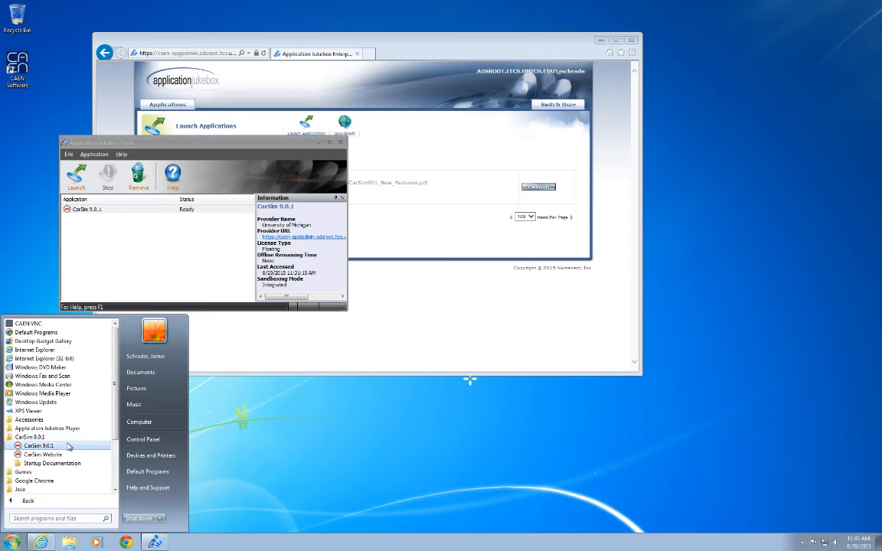